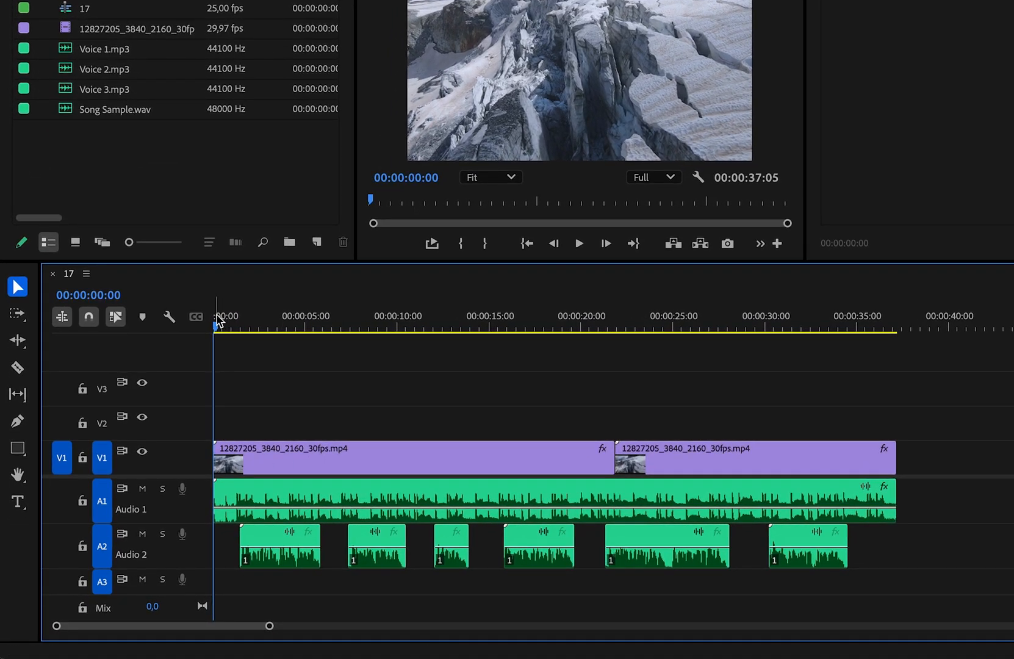
{"action": "mouse_move", "coordinate": [277, 518]}
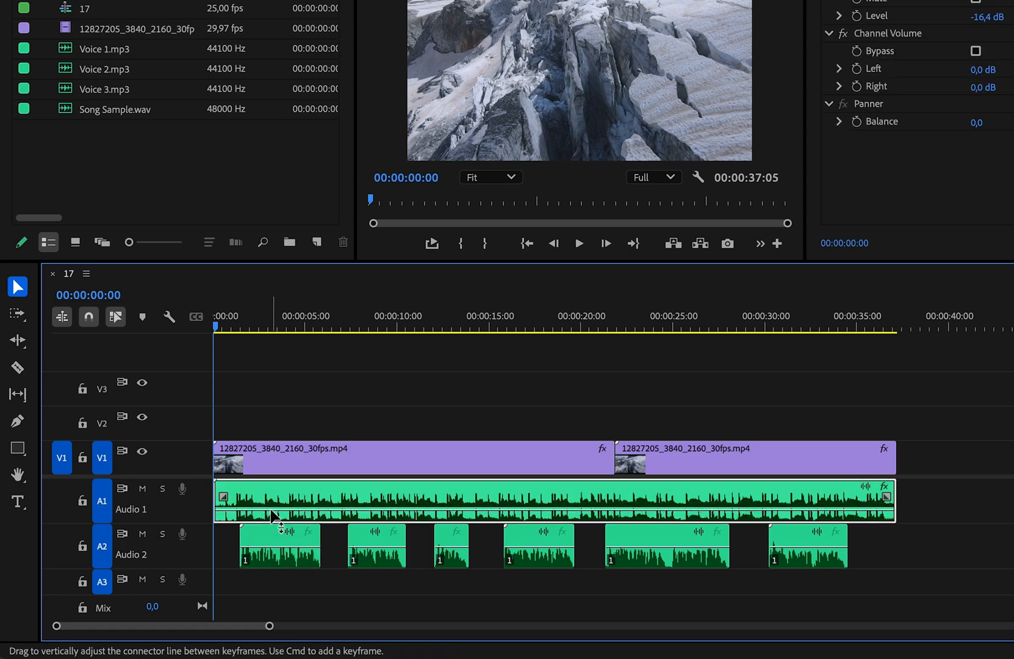
Step: Select the background music clip and bring the Essential Sound panel forward from the Window menu
{"action": "left_click", "coordinate": [263, 539]}
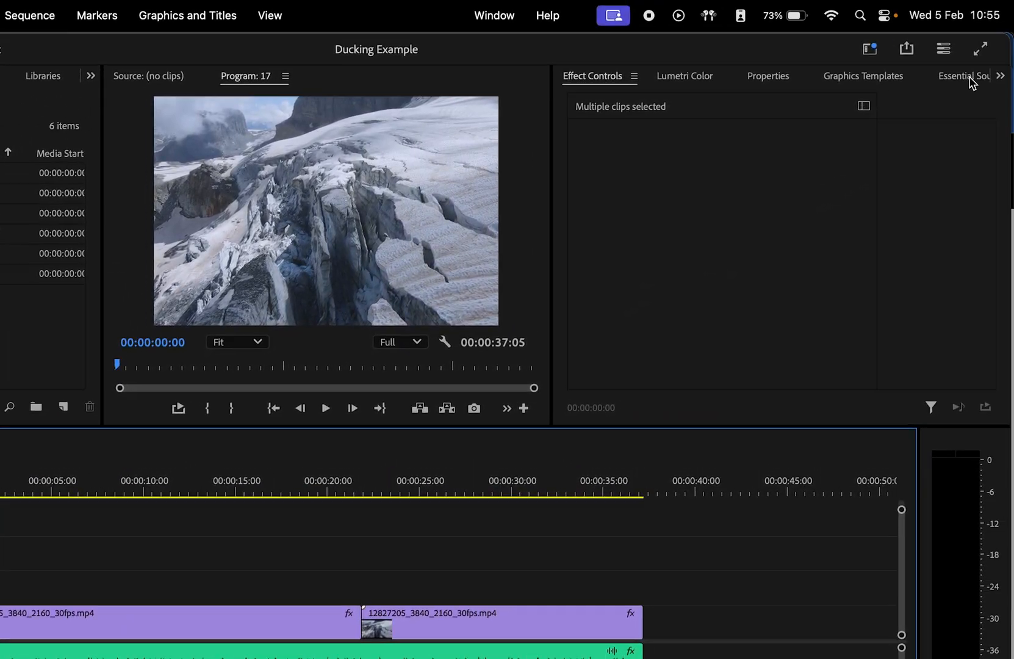
{"action": "left_click", "coordinate": [964, 76]}
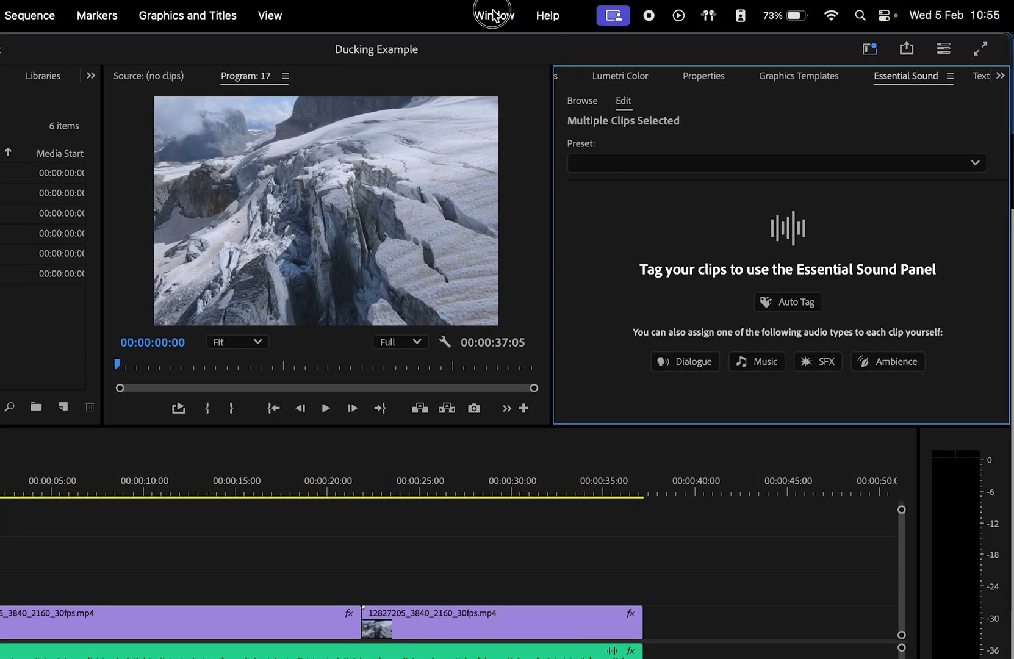
{"action": "left_click", "coordinate": [493, 15]}
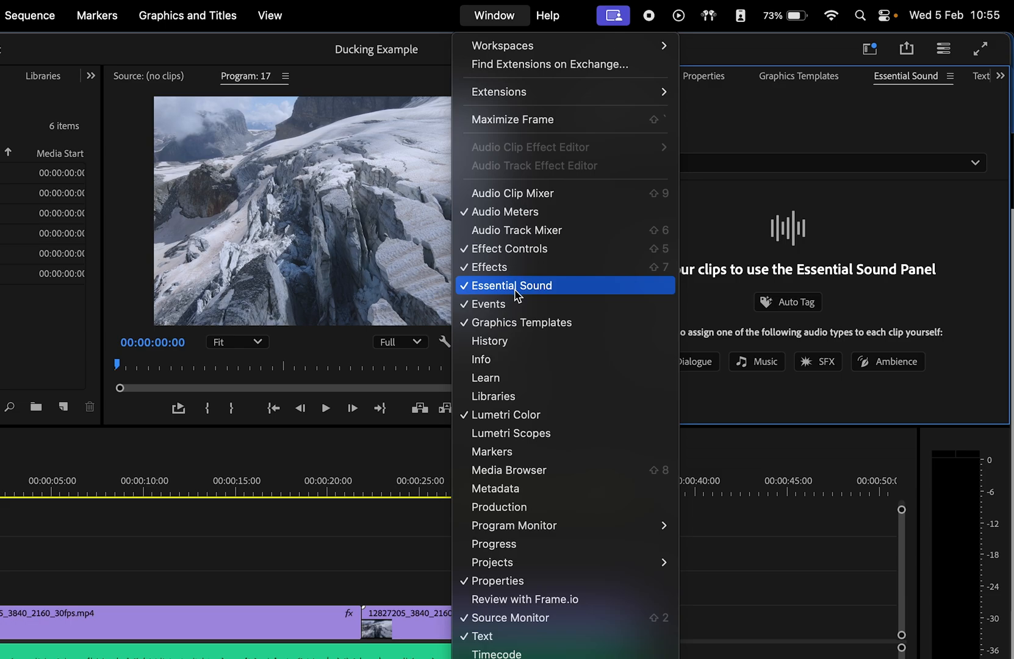
{"action": "left_click", "coordinate": [510, 286]}
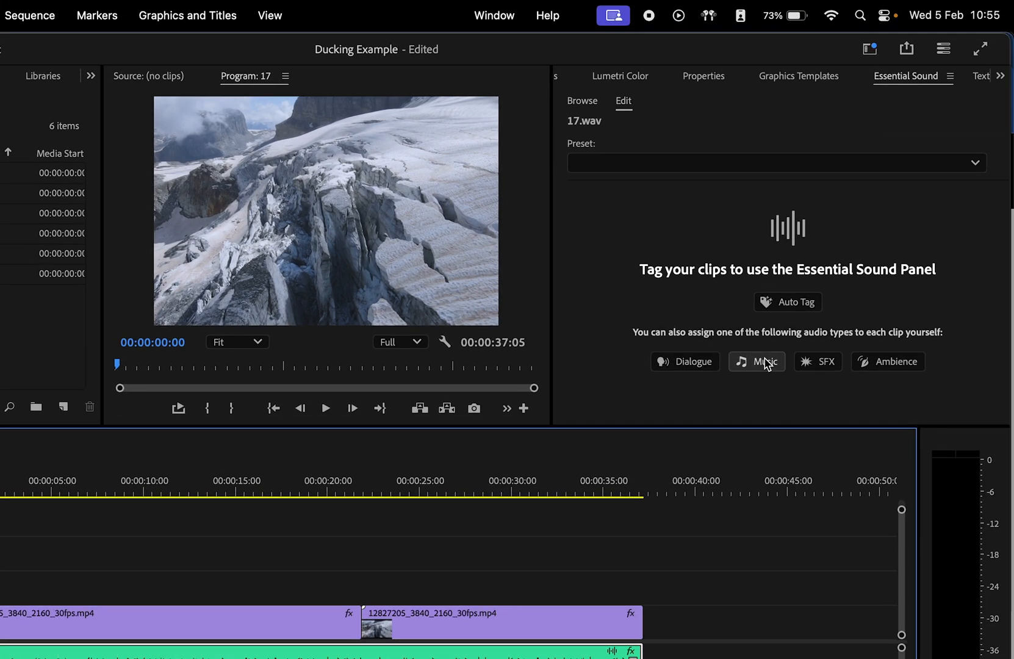
Step: Tag the clip as Music and enable Ducking against Dialogue
{"action": "left_click", "coordinate": [757, 361]}
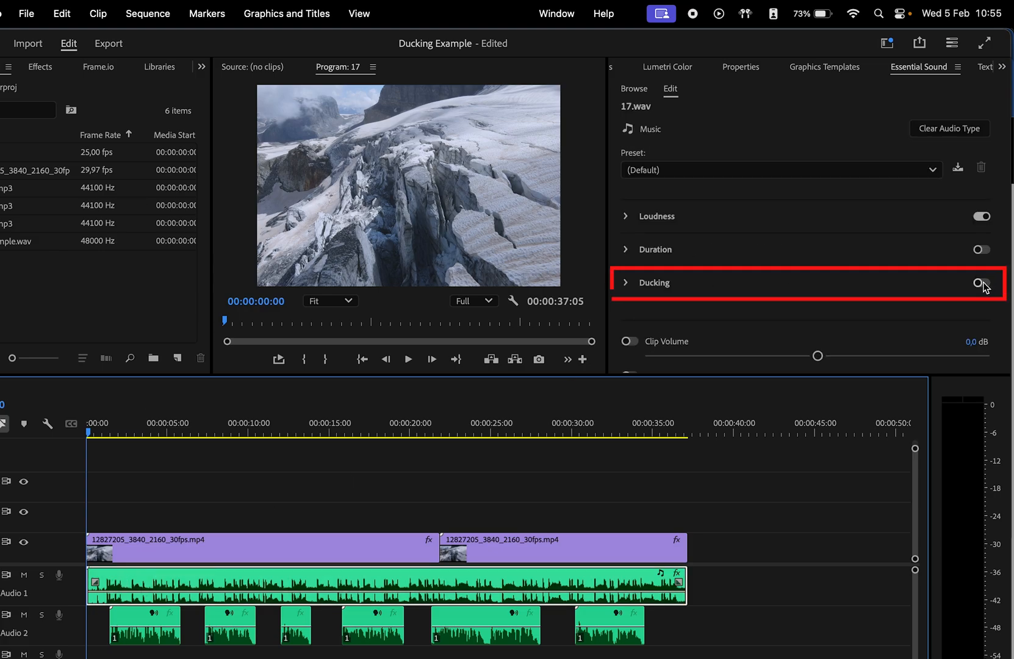
{"action": "left_click", "coordinate": [983, 283]}
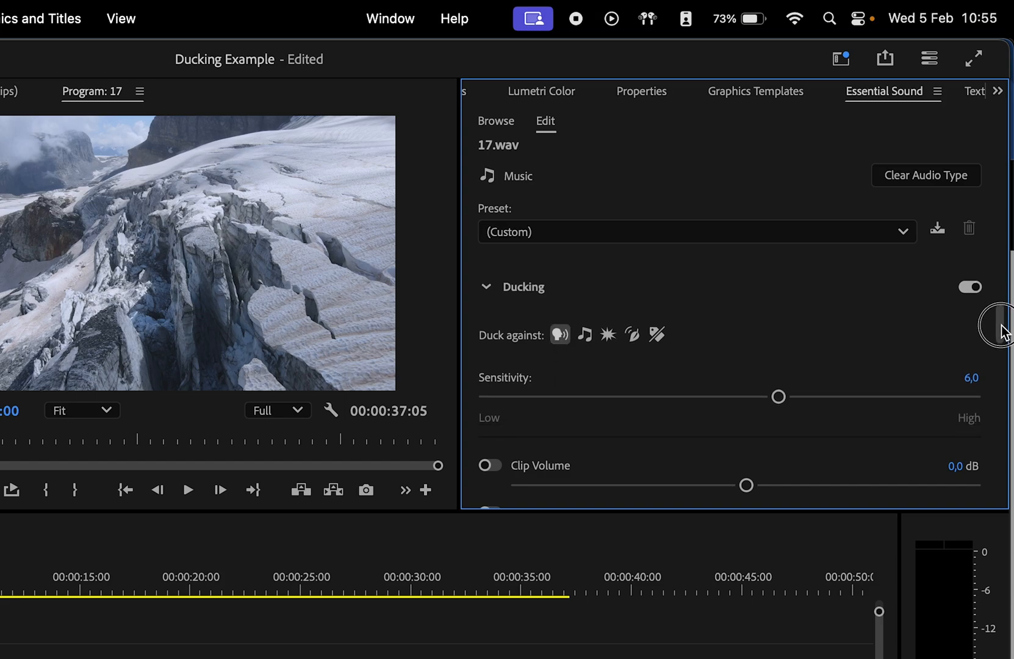
Step: Set the Duck Amount to -18 dB so volume keyframes are generated on the music track
{"action": "scroll", "scroll_direction": "down", "scroll_amount": 3}
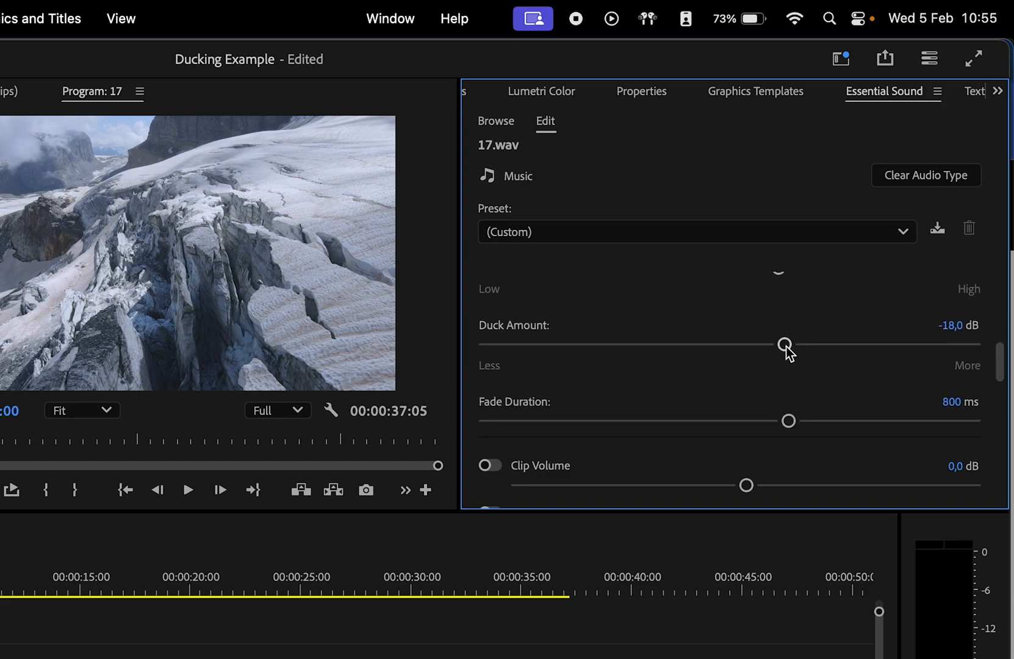
{"action": "left_click_drag", "start_coordinate": [785, 344], "coordinate": [830, 344]}
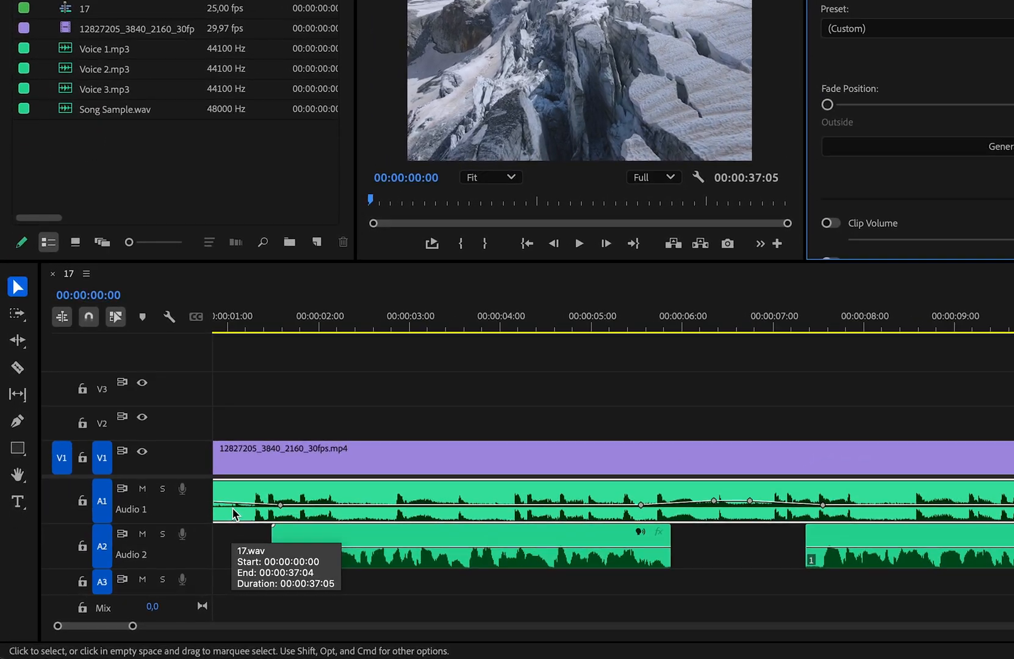
Step: Move the playhead from the sequence start to about 00:00:06:15 to check the ducked keyframes
{"action": "left_click", "coordinate": [246, 327]}
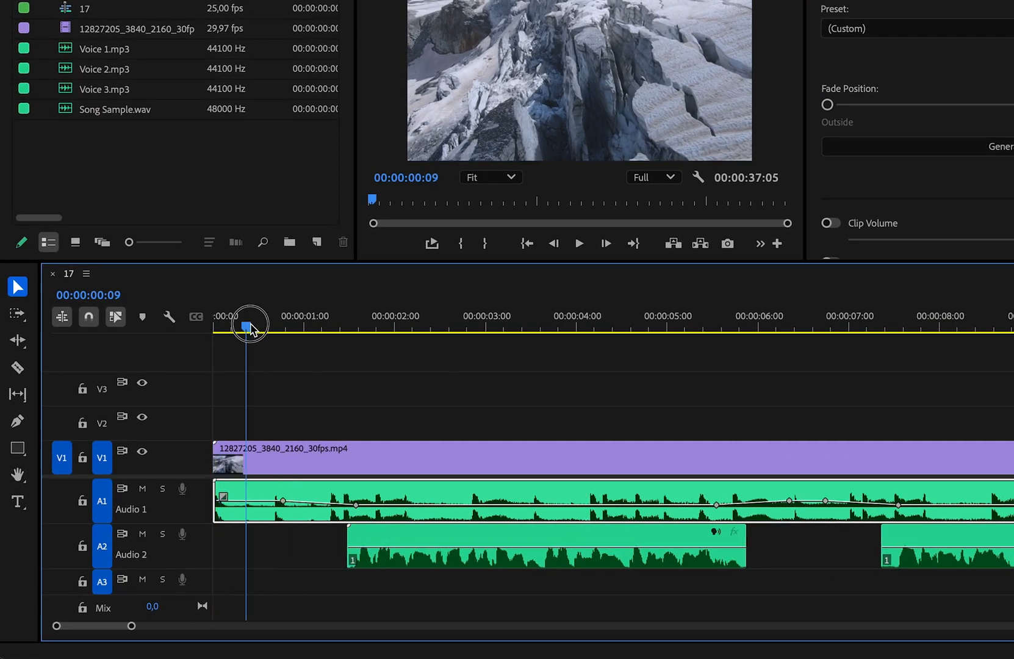
{"action": "left_click", "coordinate": [607, 327]}
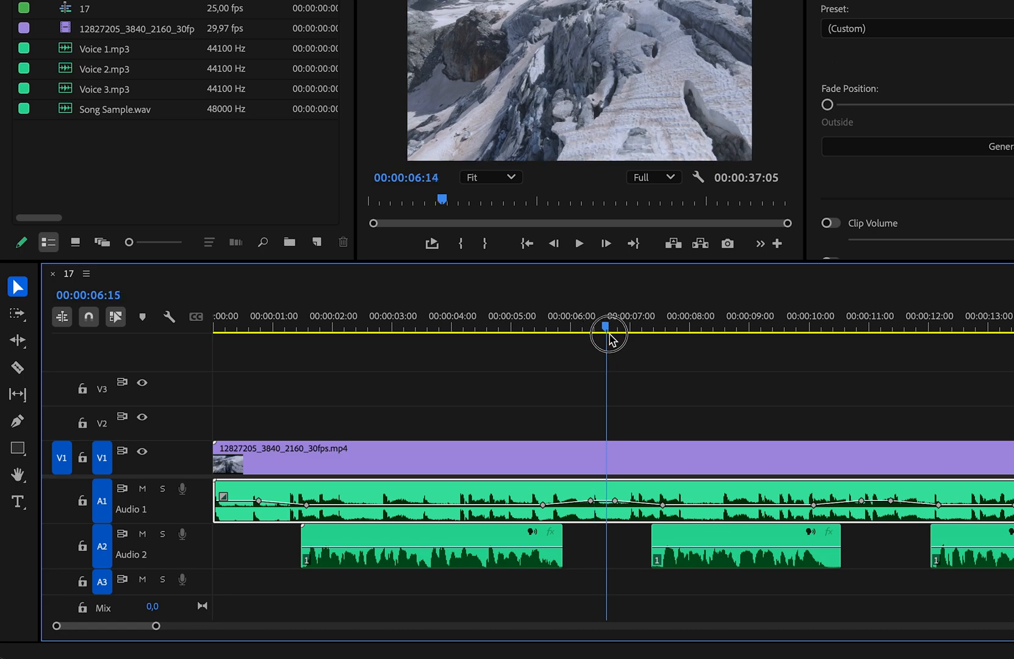